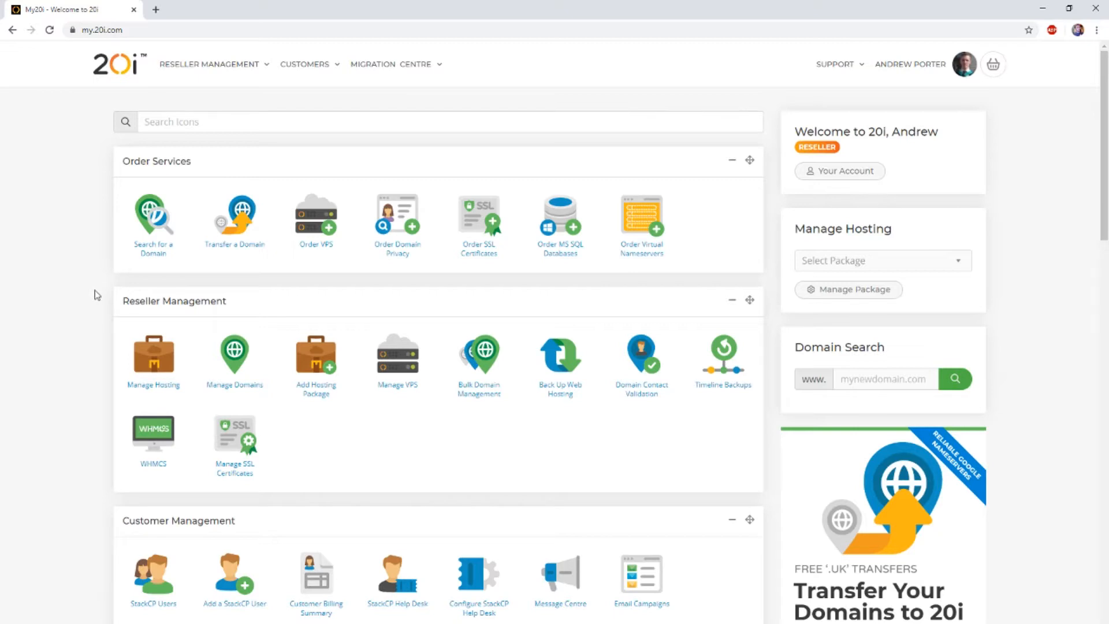
mouse_move(82, 297)
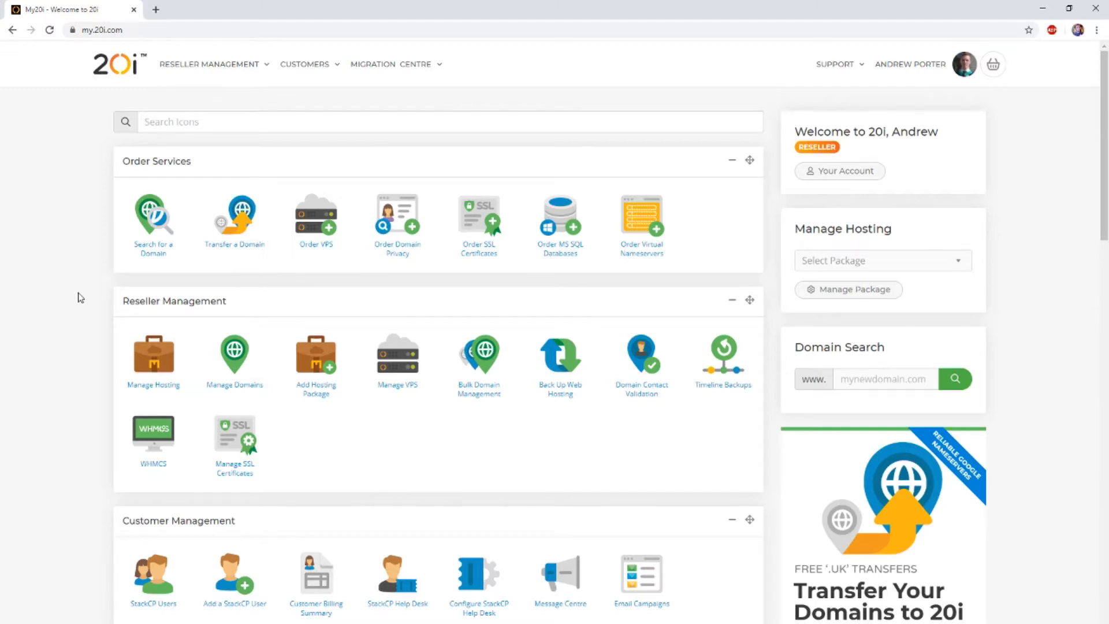
Start a migration from the Migration Centre choosing 'Migrate a WordPress site using FTP' and continue to its credentials form.
scroll("down", 3)
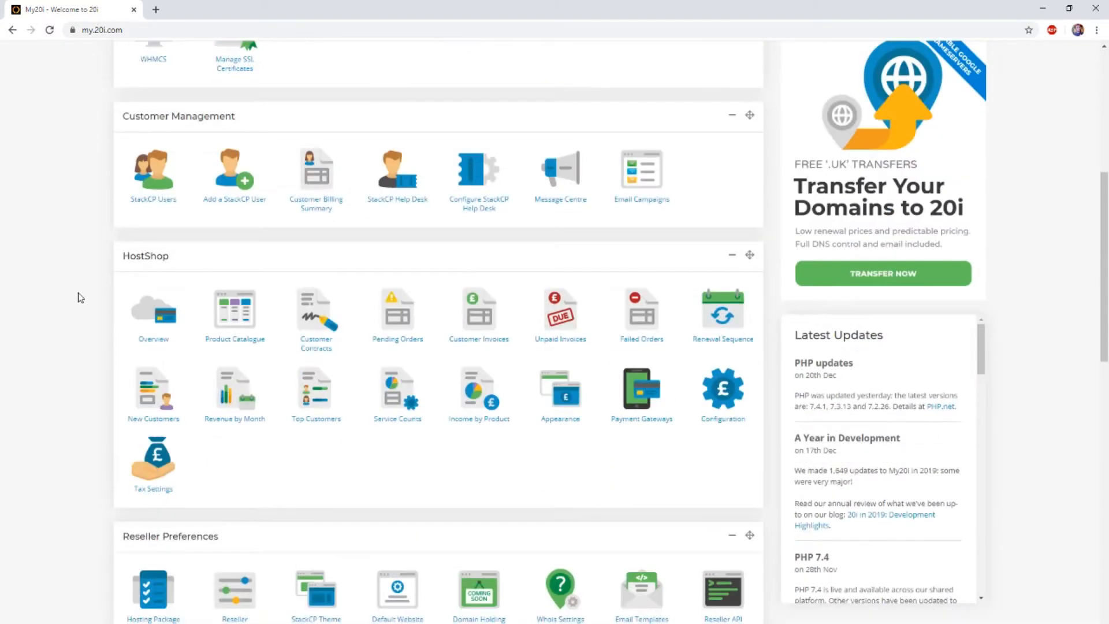
scroll("down", 3)
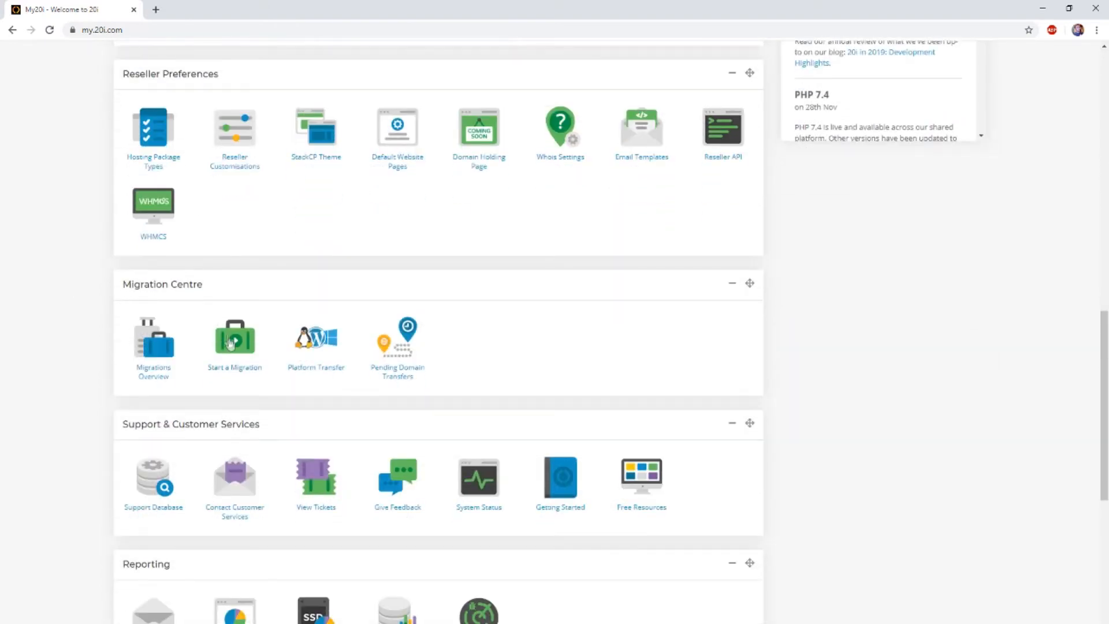
left_click(234, 339)
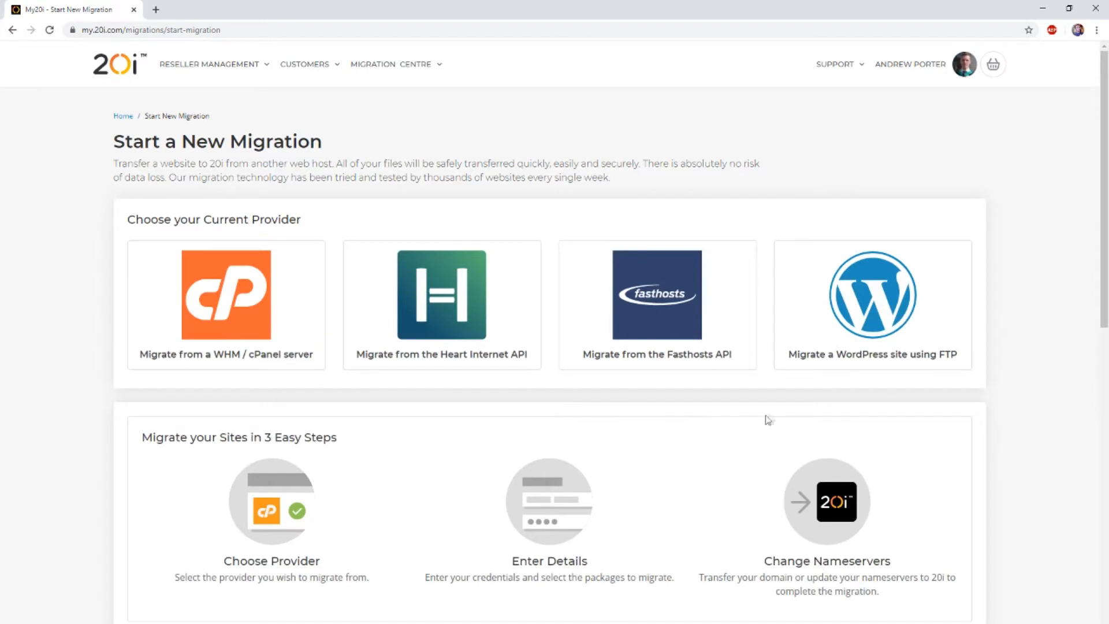
left_click(872, 304)
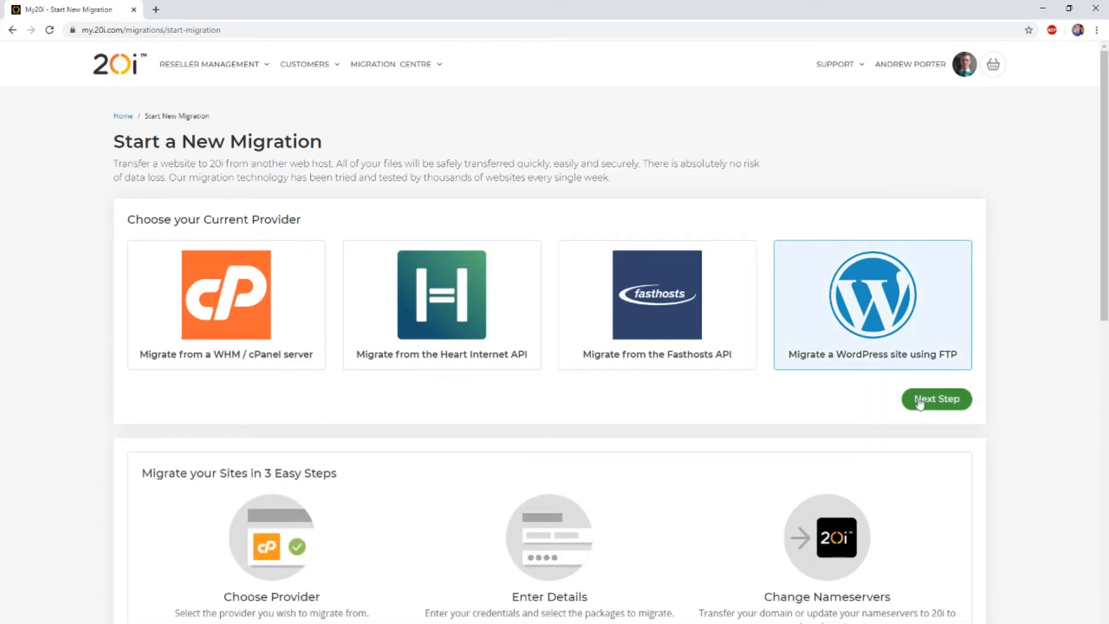
left_click(936, 399)
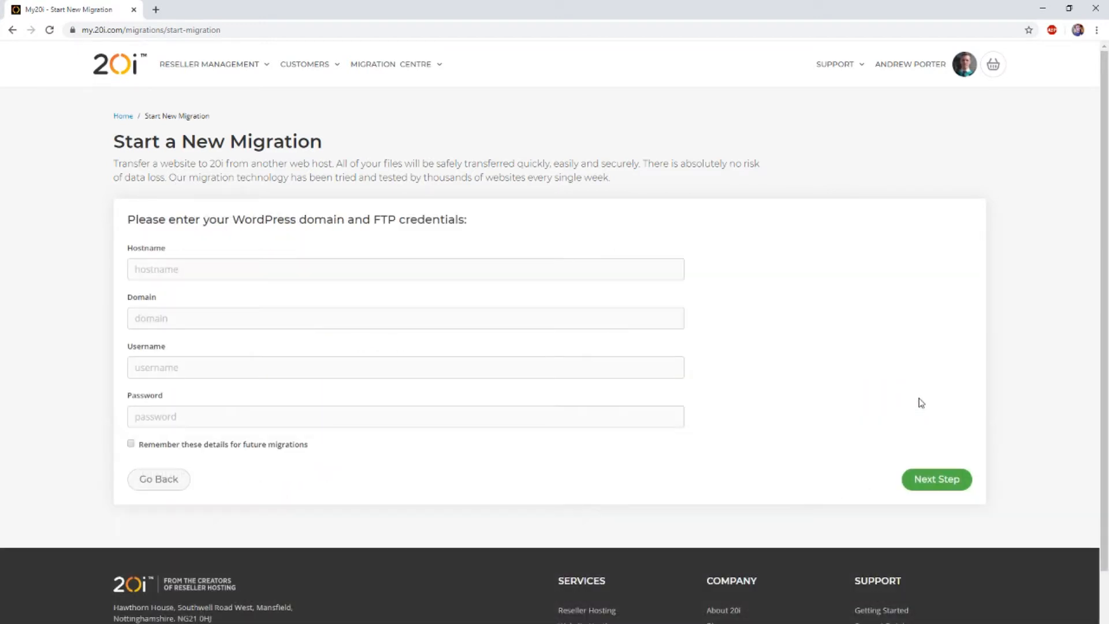
mouse_move(327, 254)
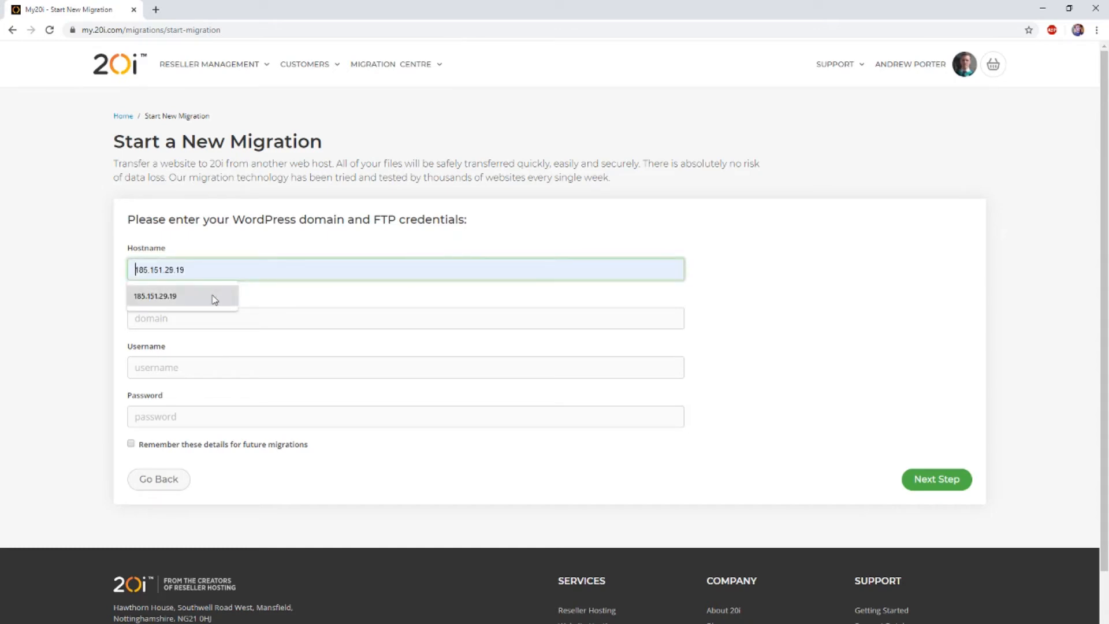
Enter hostname 185.151.29.19, domain 20i-wp.com, the suggested FTP username and the password.
left_click(154, 296)
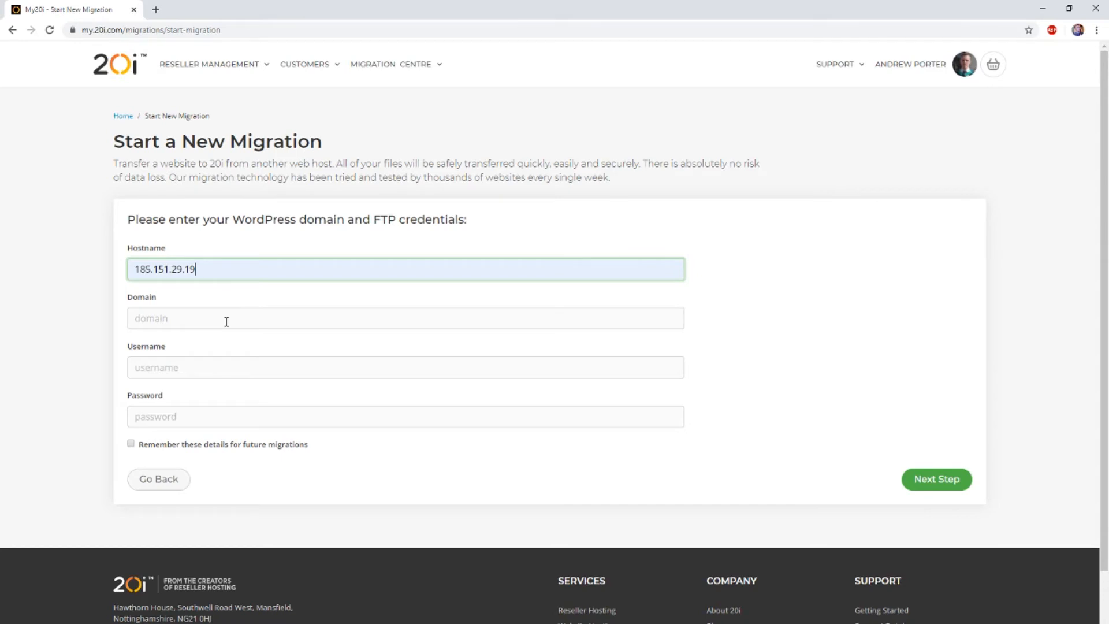
type("20i-wp.com")
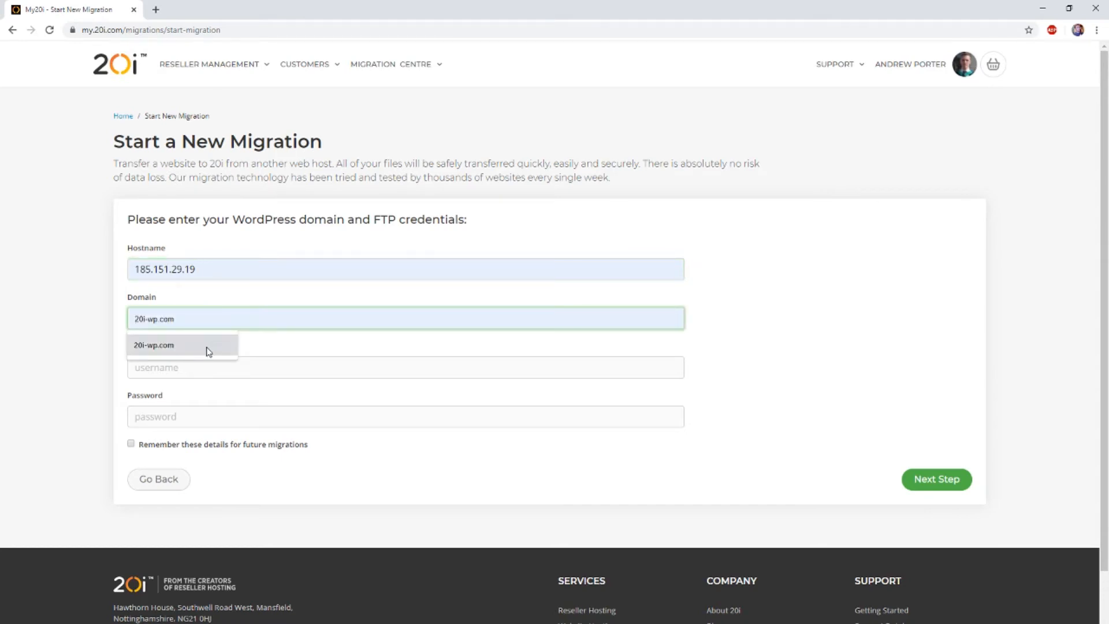
left_click(153, 345)
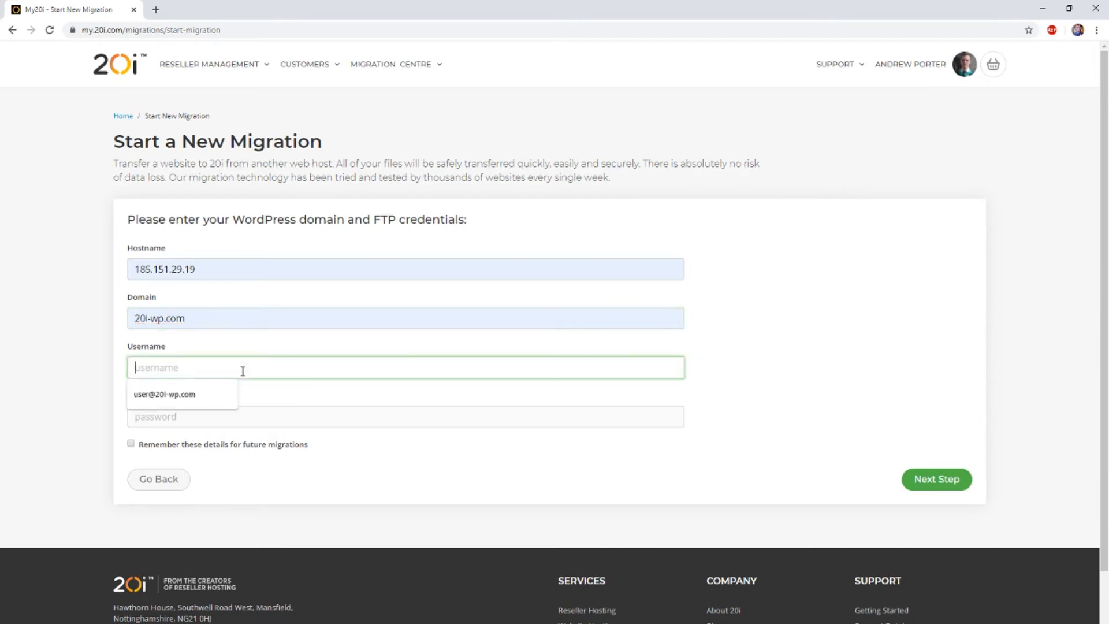
left_click(163, 394)
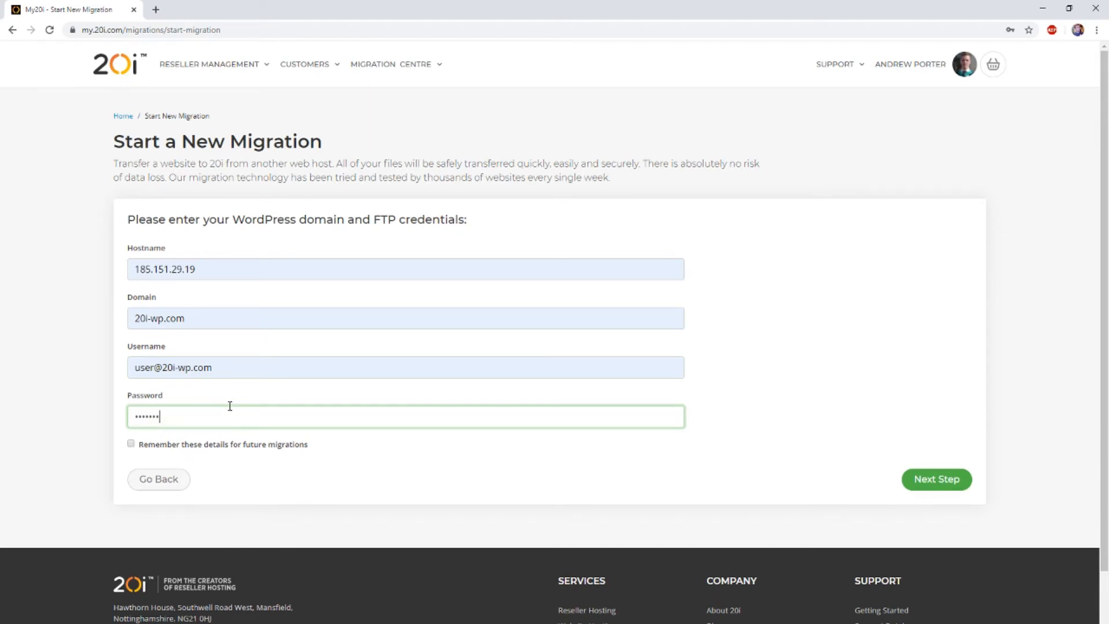
type("••")
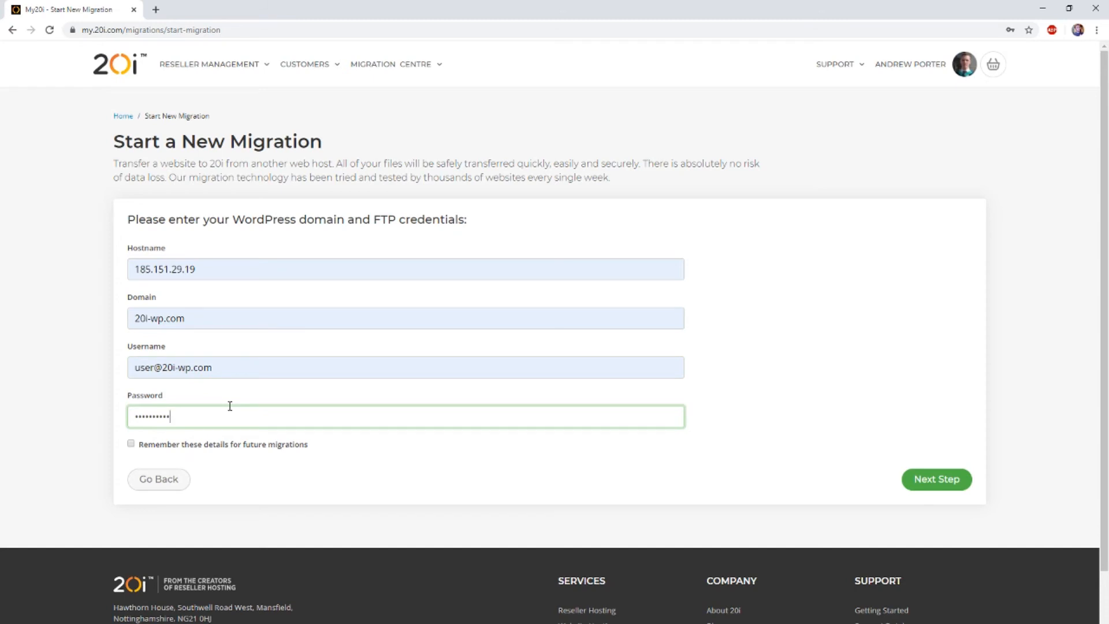
mouse_move(735, 407)
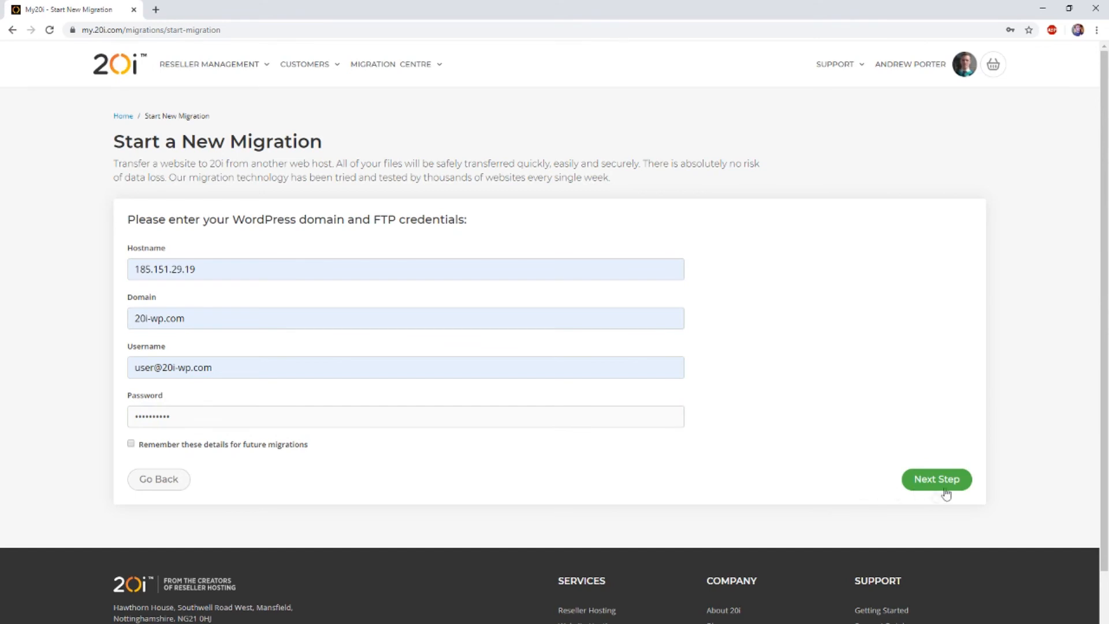
Review the summary for 20i-wp.com and start the migration so it is queued.
left_click(936, 478)
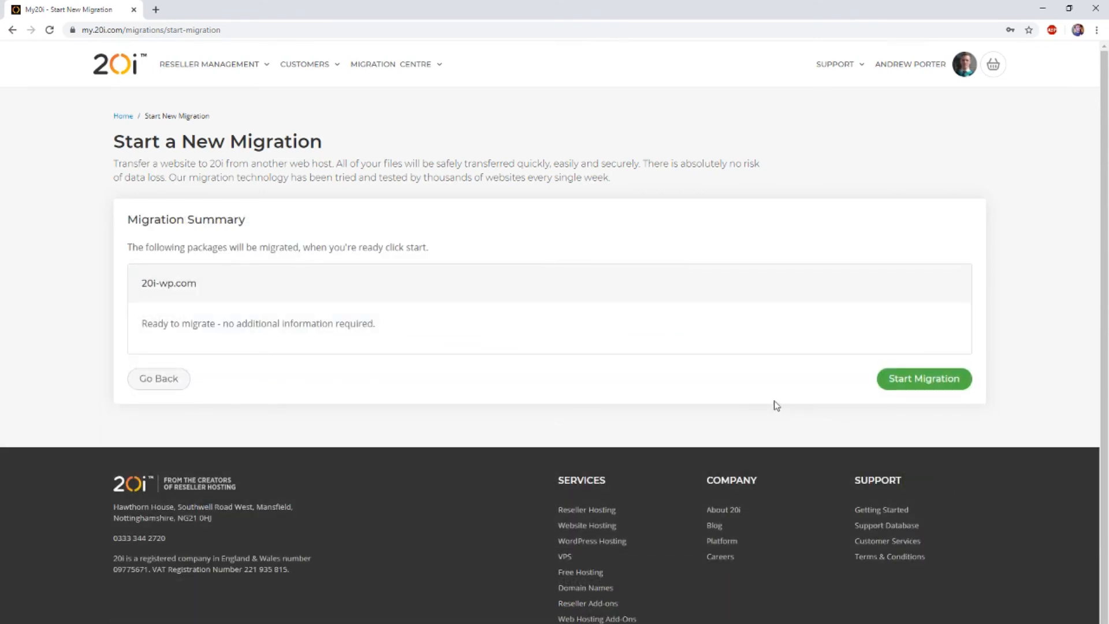
mouse_move(748, 399)
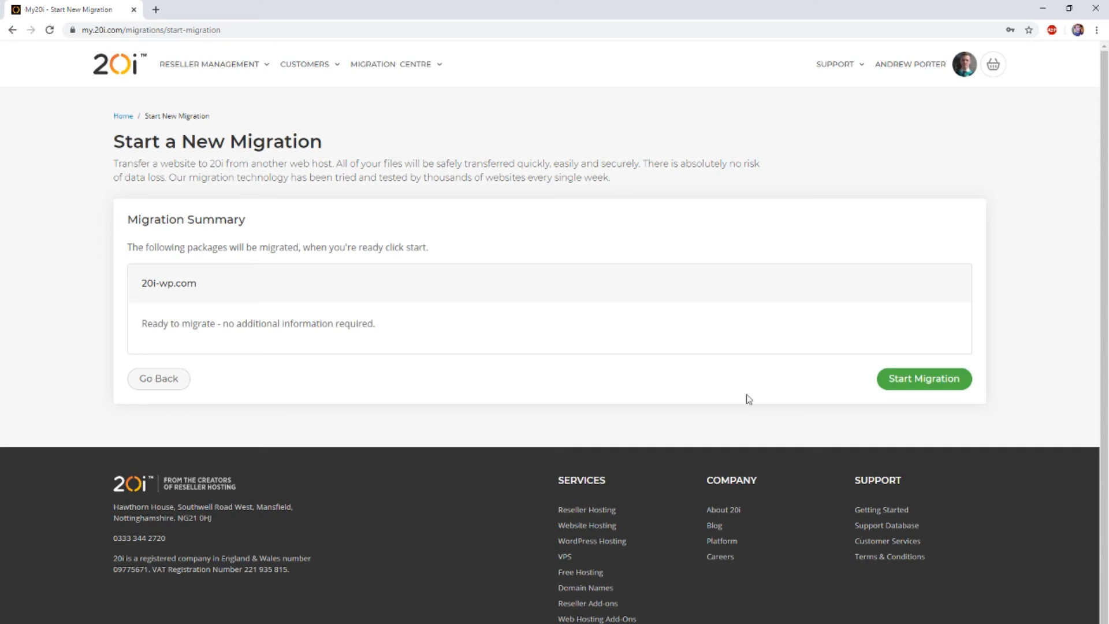
left_click(923, 379)
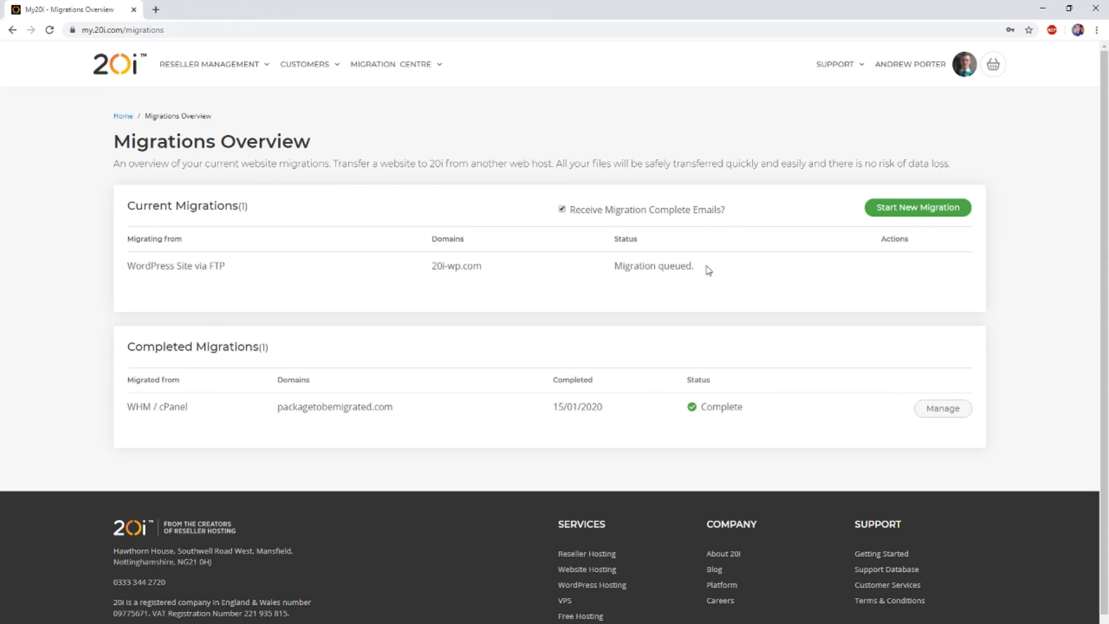
mouse_move(704, 272)
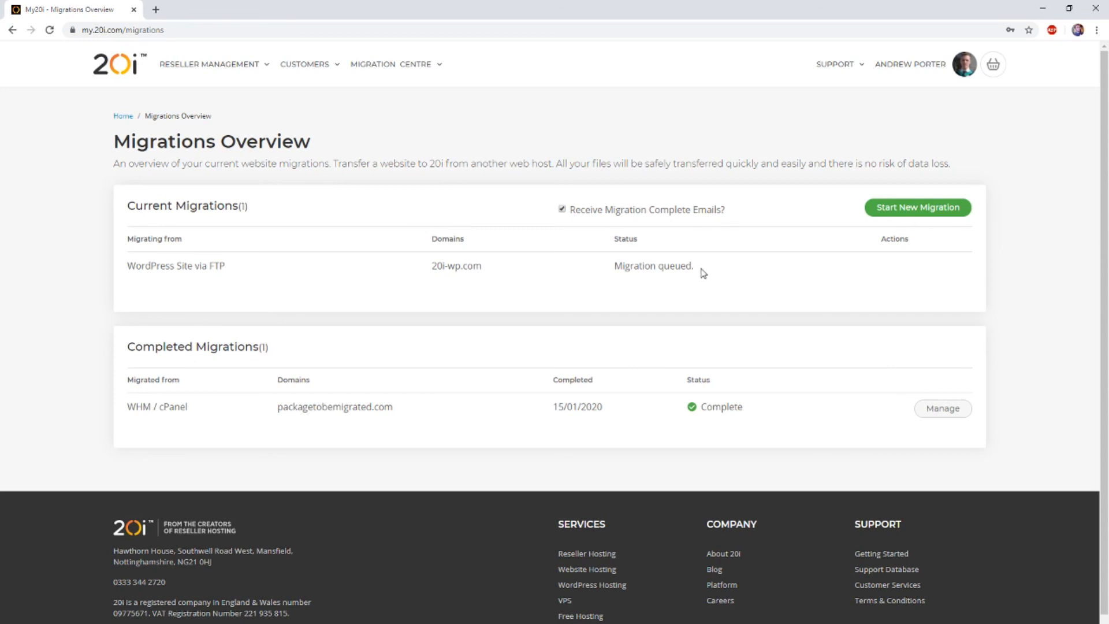